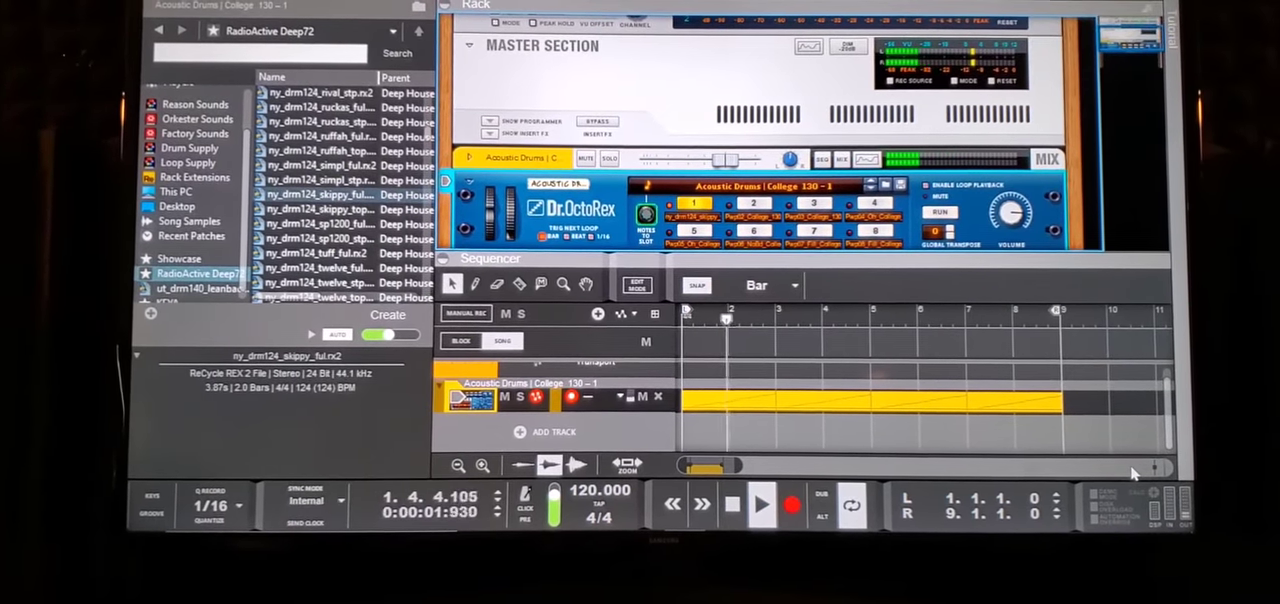
click(760, 505)
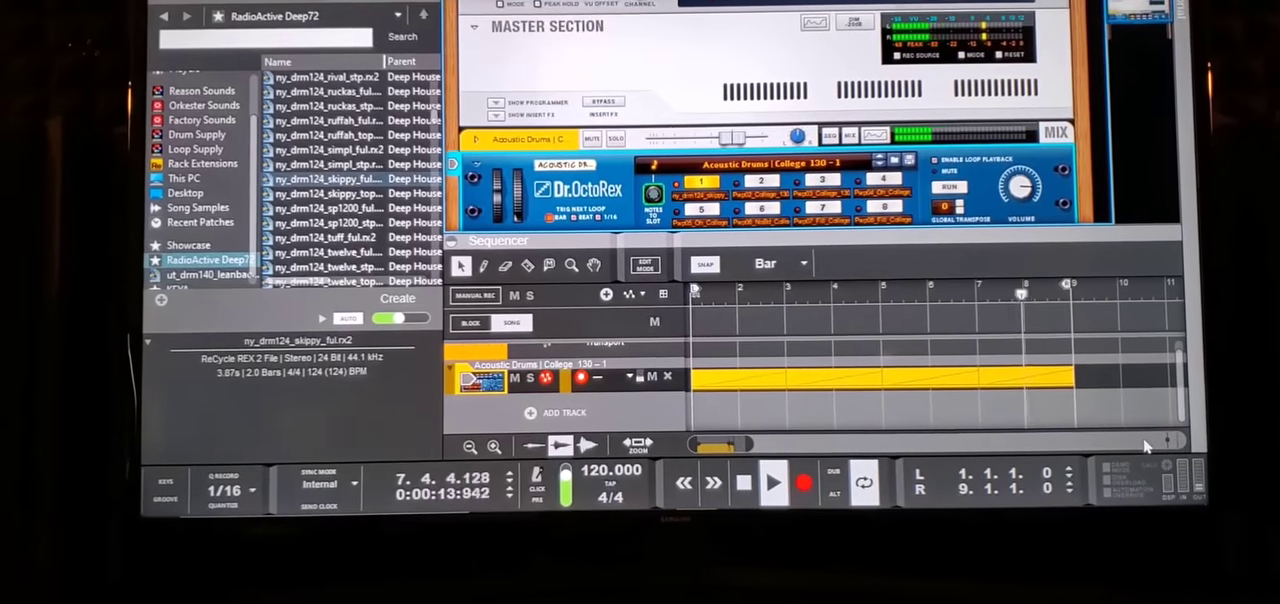
click(773, 482)
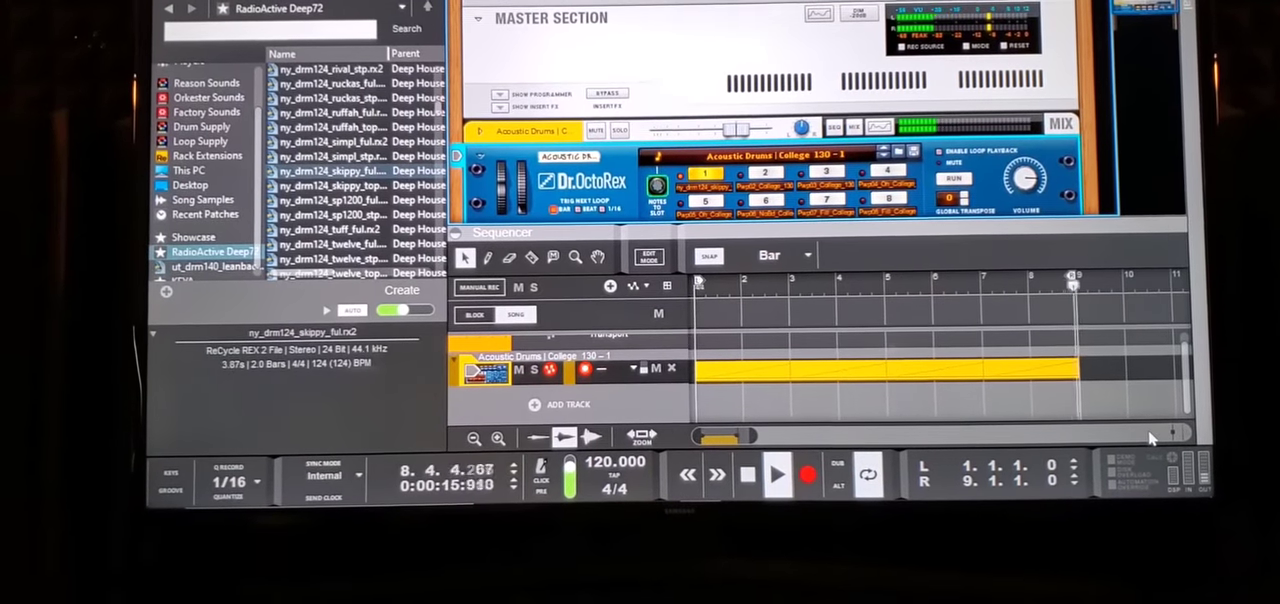
click(747, 474)
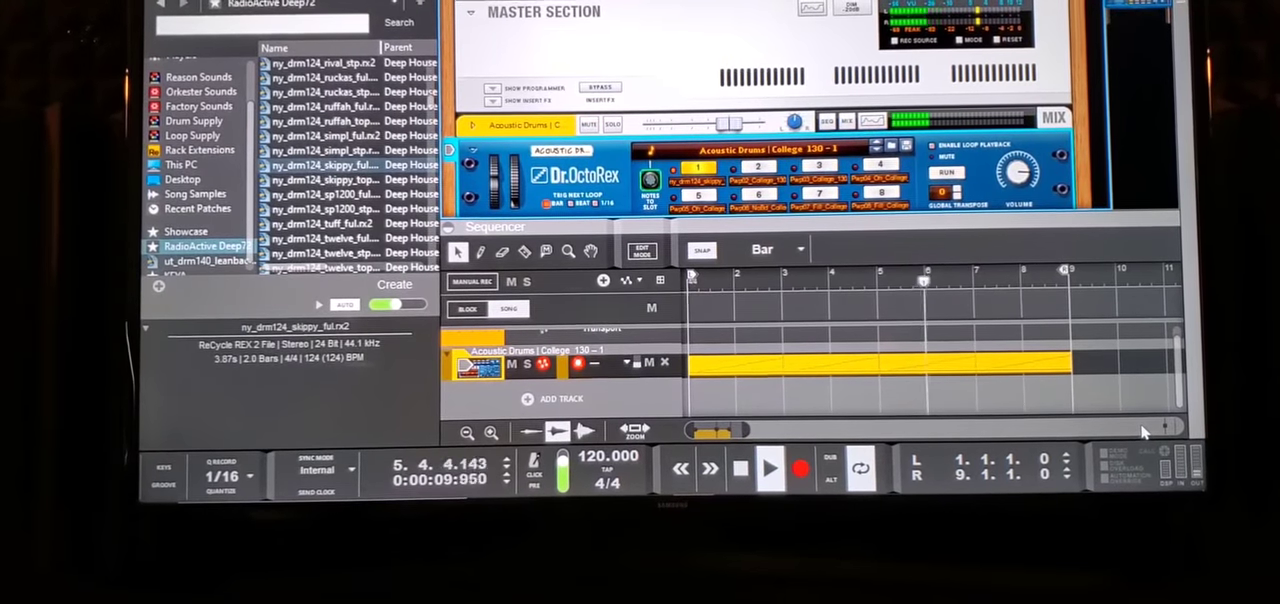
click(768, 468)
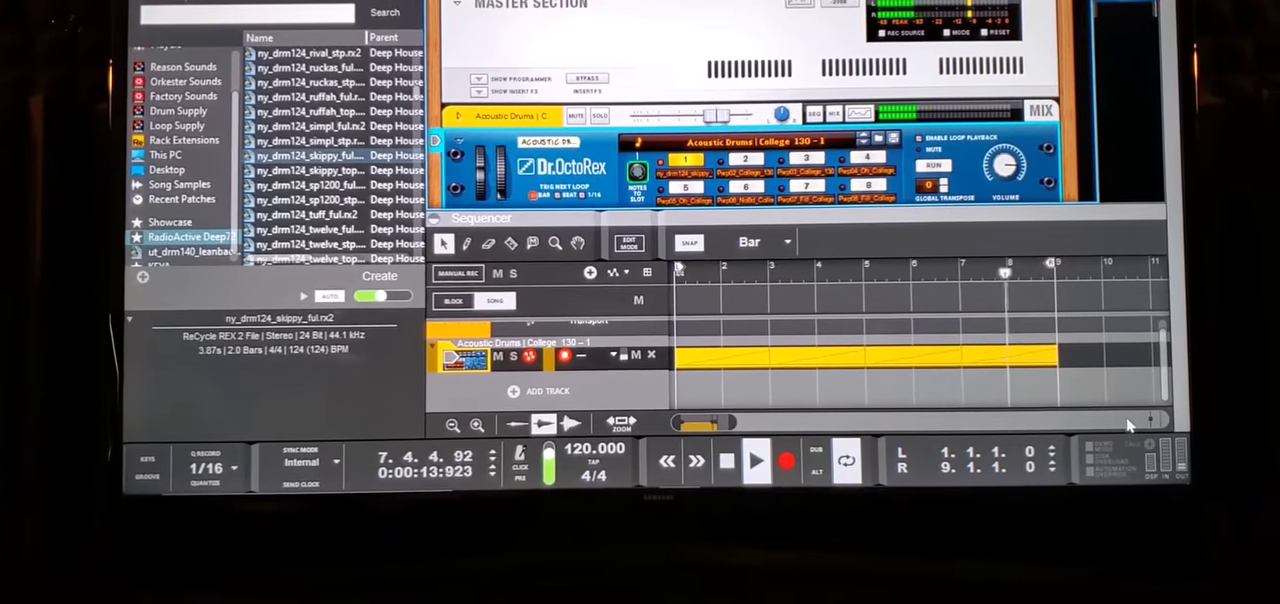
click(756, 460)
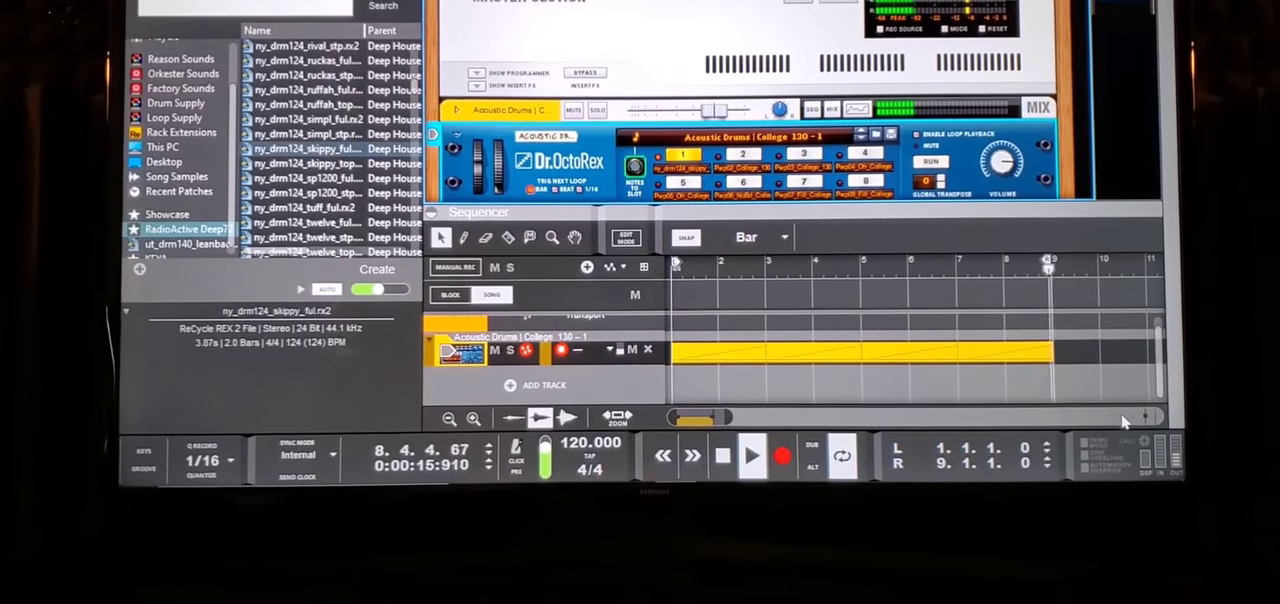
click(753, 454)
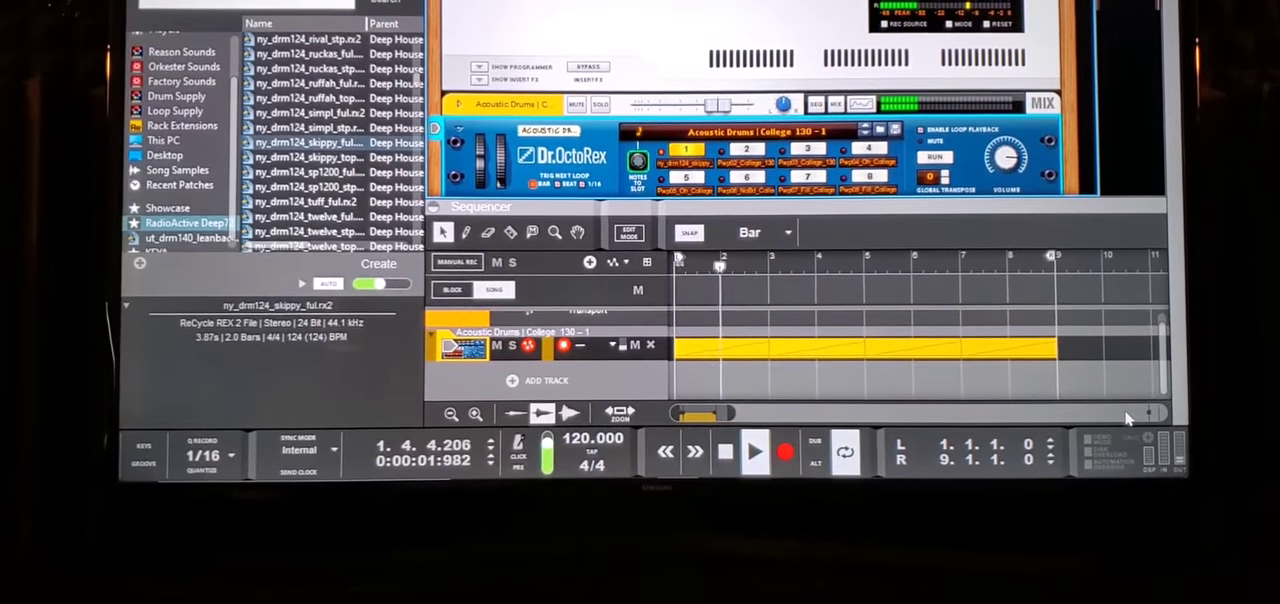
click(754, 450)
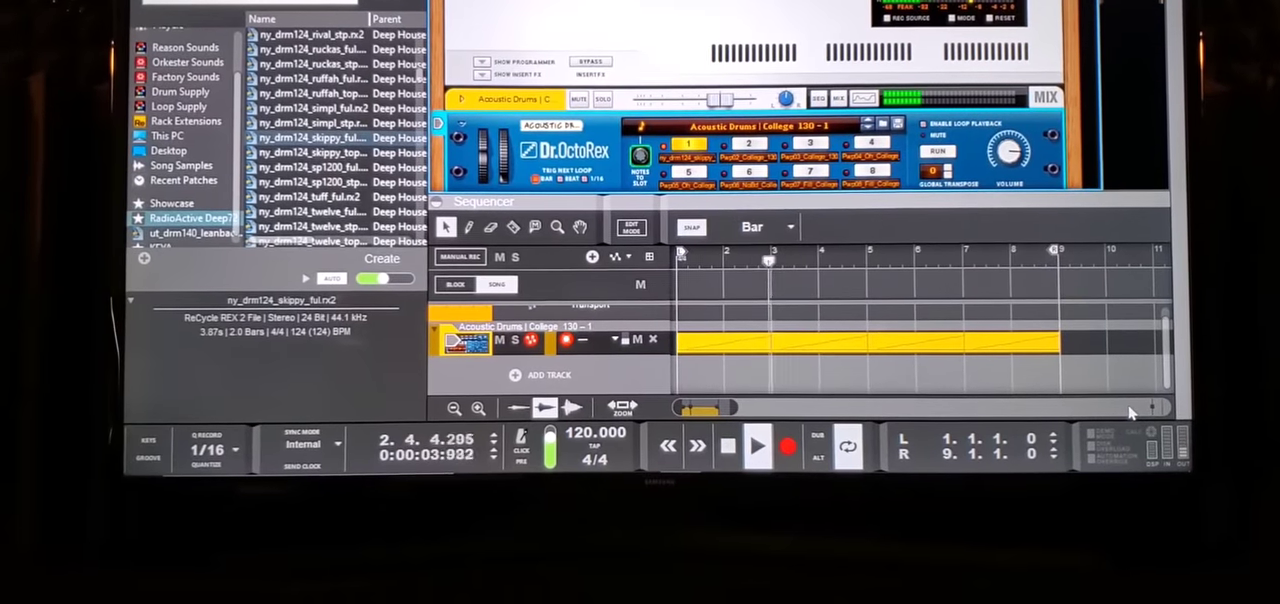